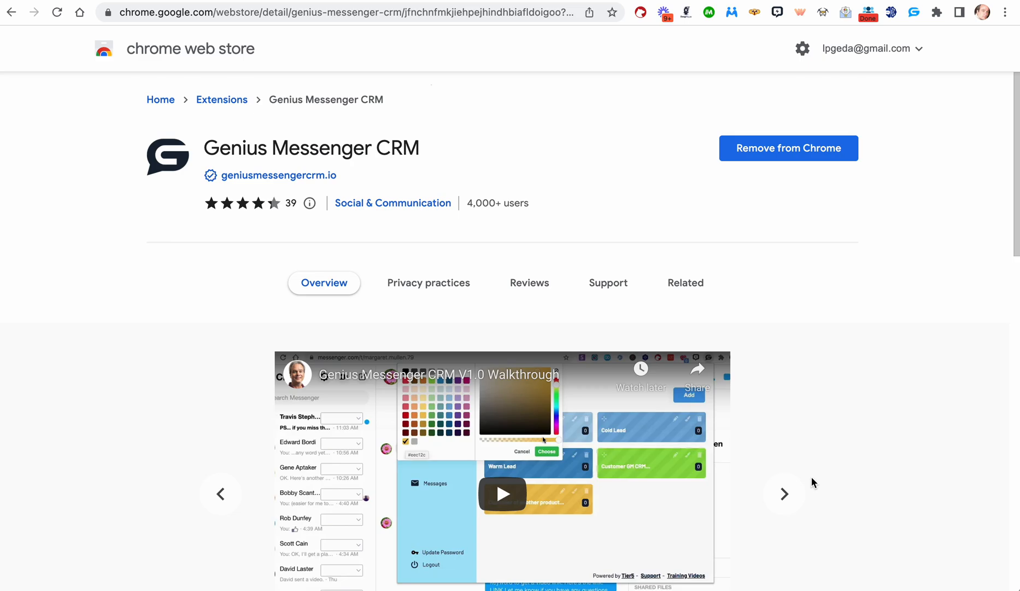
Reveal the listing's Additional Information with version 3.7.18, then bring up the Genius Messenger CRM popup.
{"action": "scroll", "scroll_direction": "down", "scroll_amount": 3}
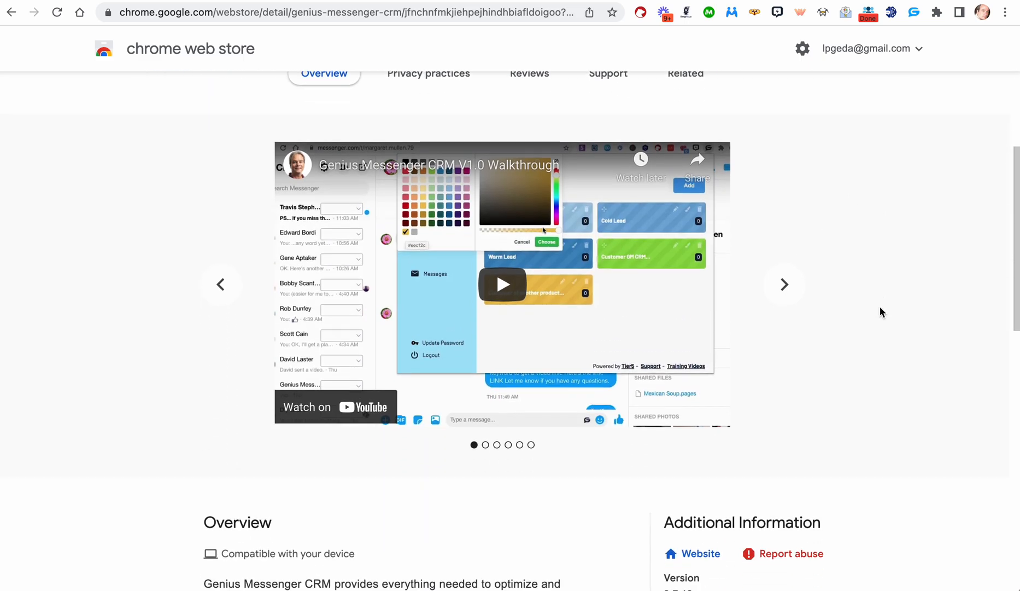
{"action": "scroll", "scroll_direction": "down", "scroll_amount": 3}
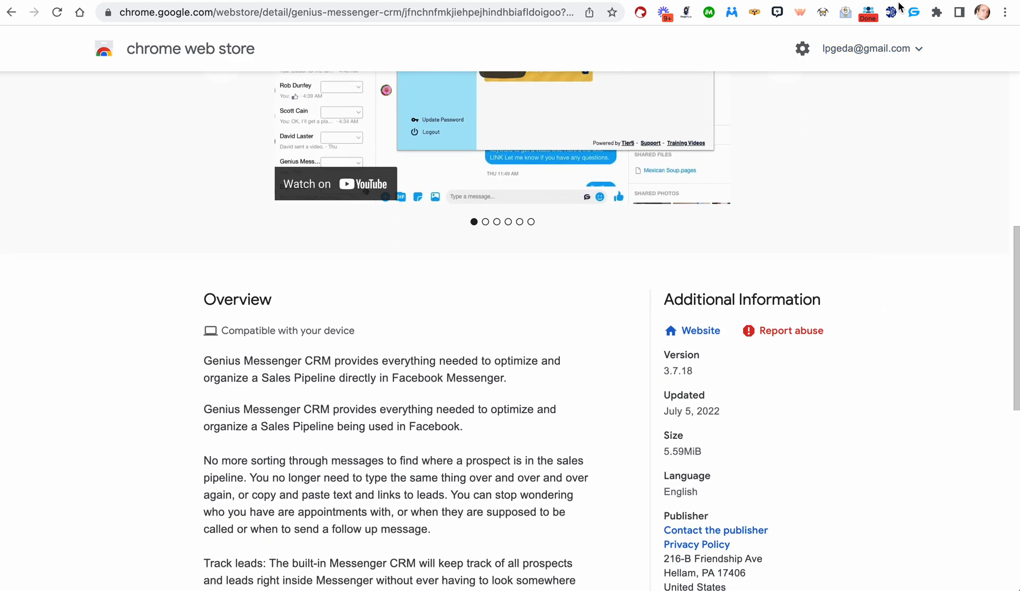
{"action": "left_click", "coordinate": [914, 12]}
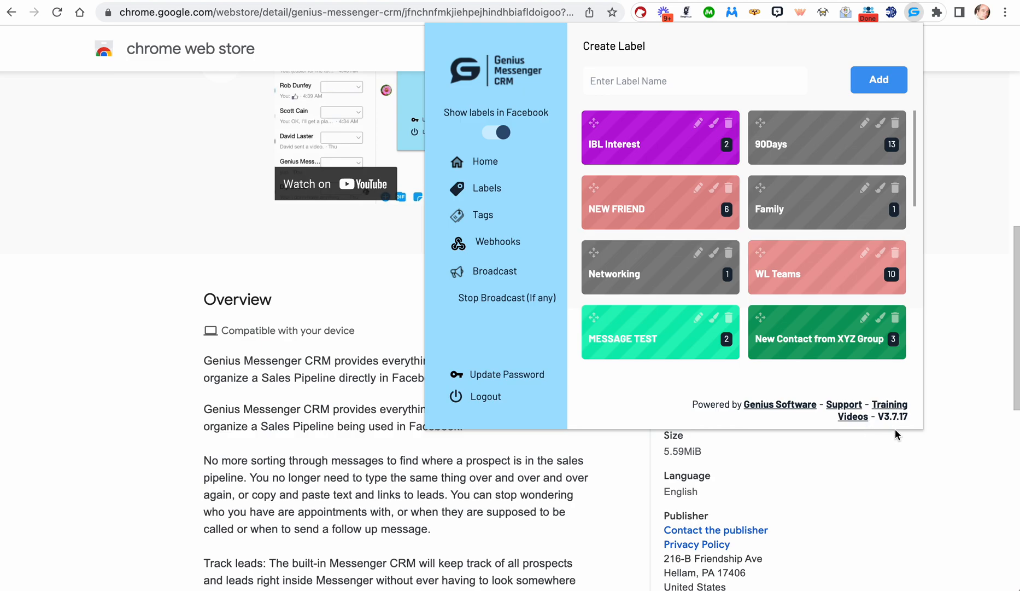
{"action": "mouse_move", "coordinate": [918, 379]}
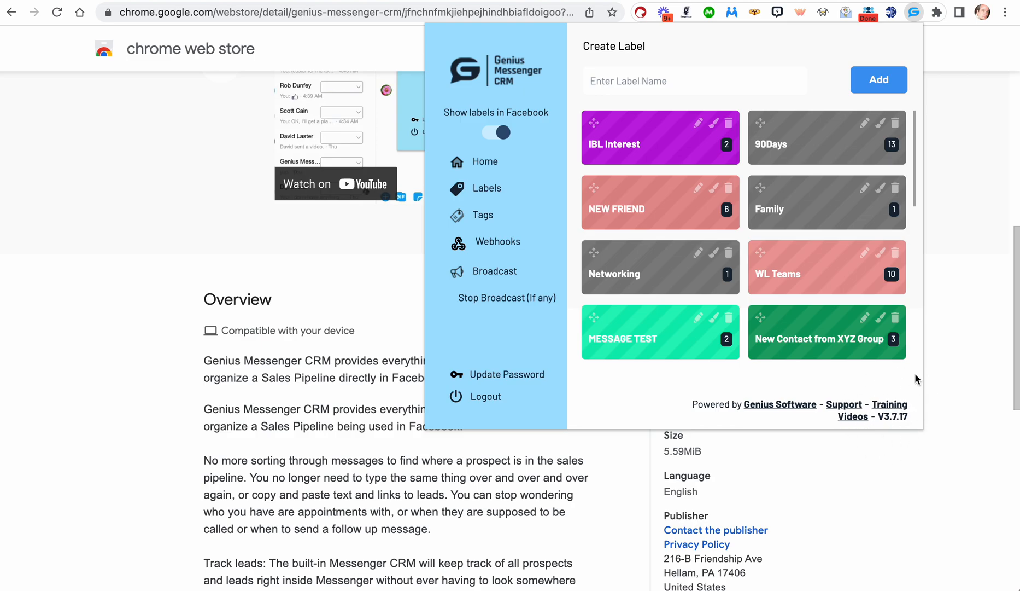
{"action": "mouse_move", "coordinate": [893, 422]}
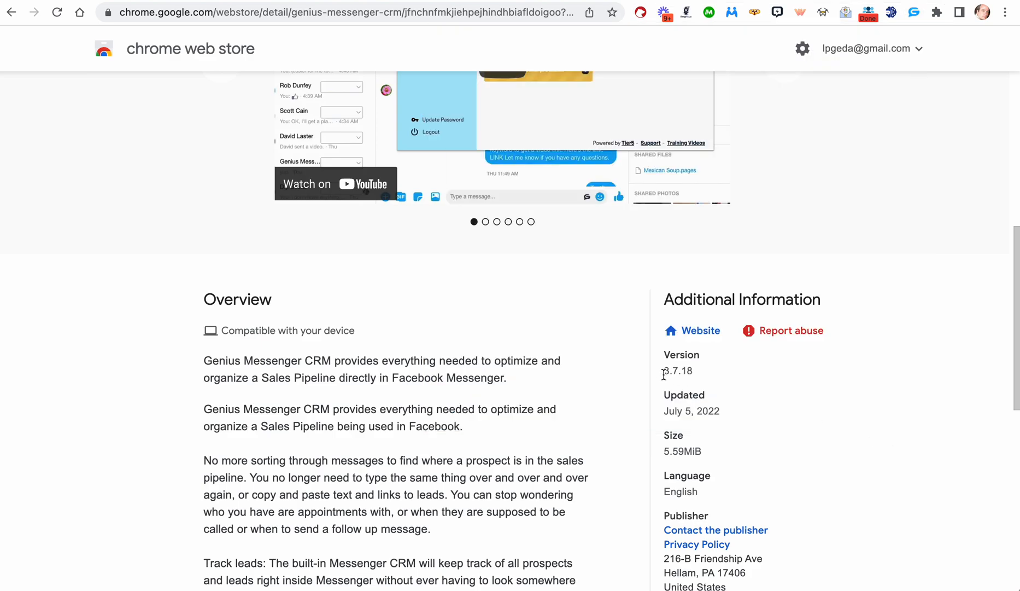
Note the store's listed version, then go to Manage Extensions from the toolbar's extensions menu.
{"action": "double_click", "coordinate": [678, 371]}
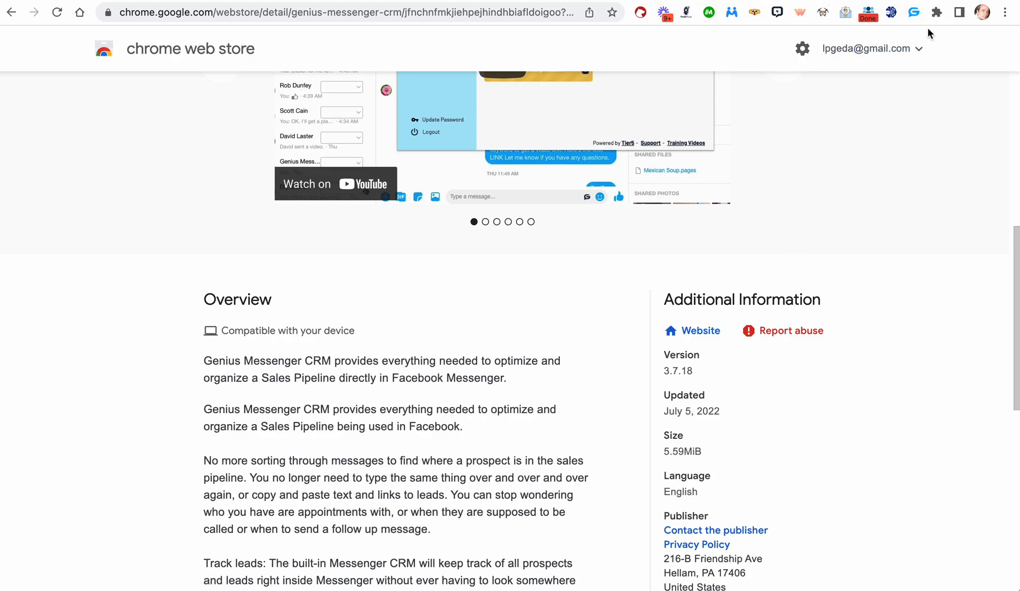
{"action": "mouse_move", "coordinate": [822, 13]}
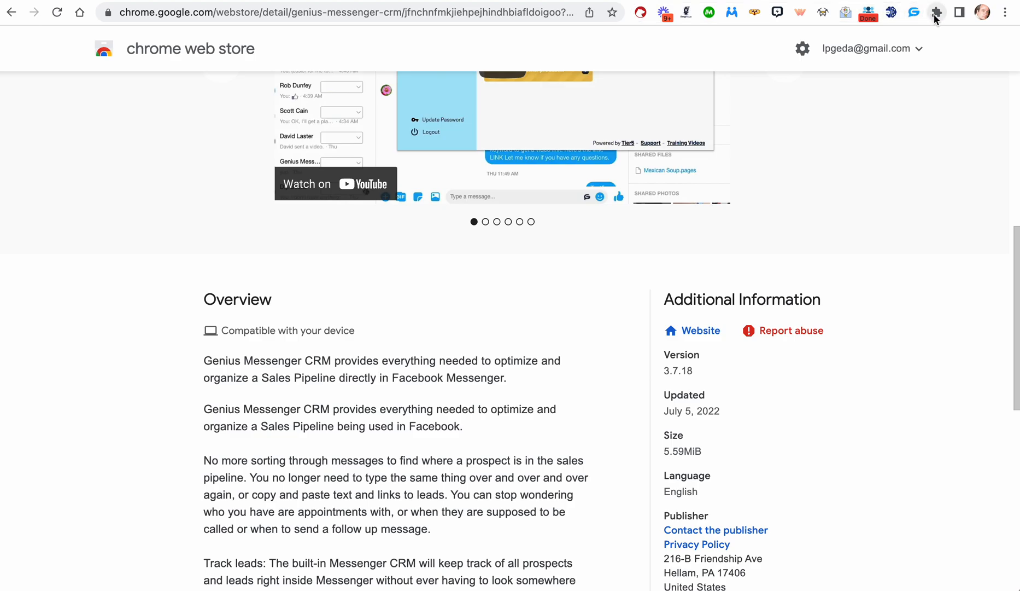
{"action": "left_click", "coordinate": [936, 12]}
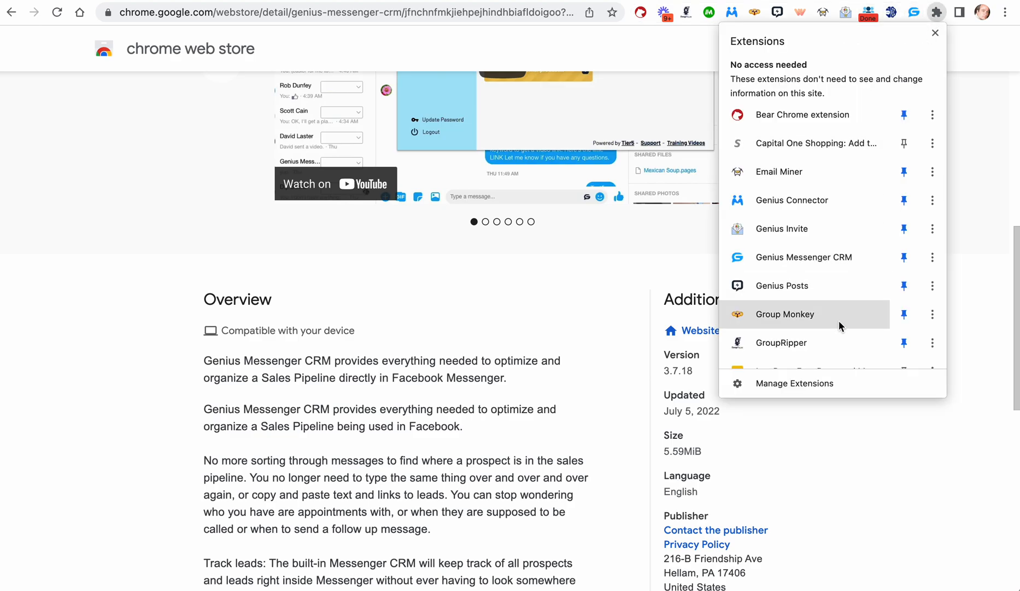
{"action": "left_click", "coordinate": [794, 383]}
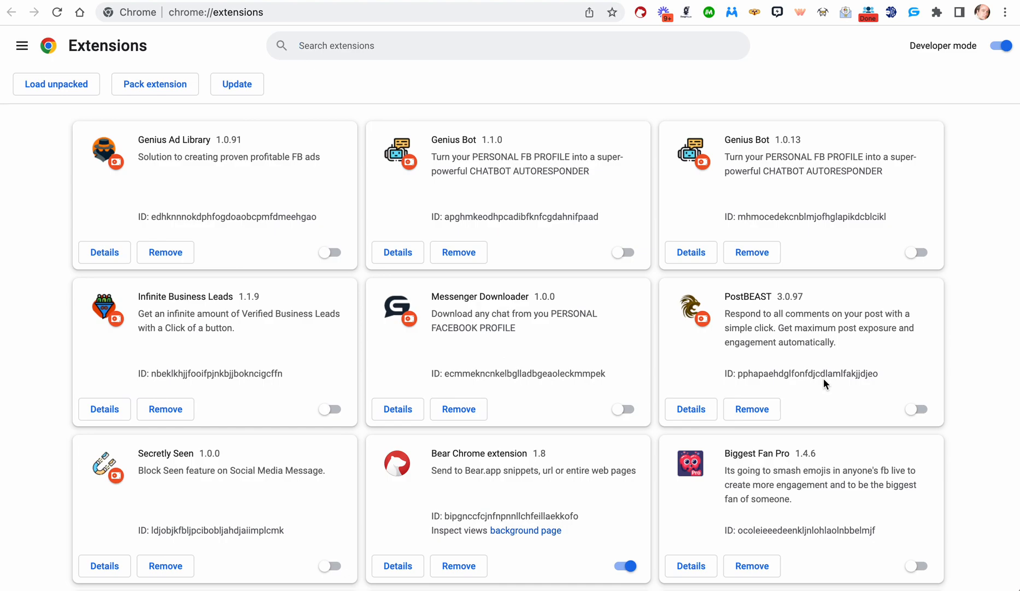
{"action": "mouse_move", "coordinate": [965, 67]}
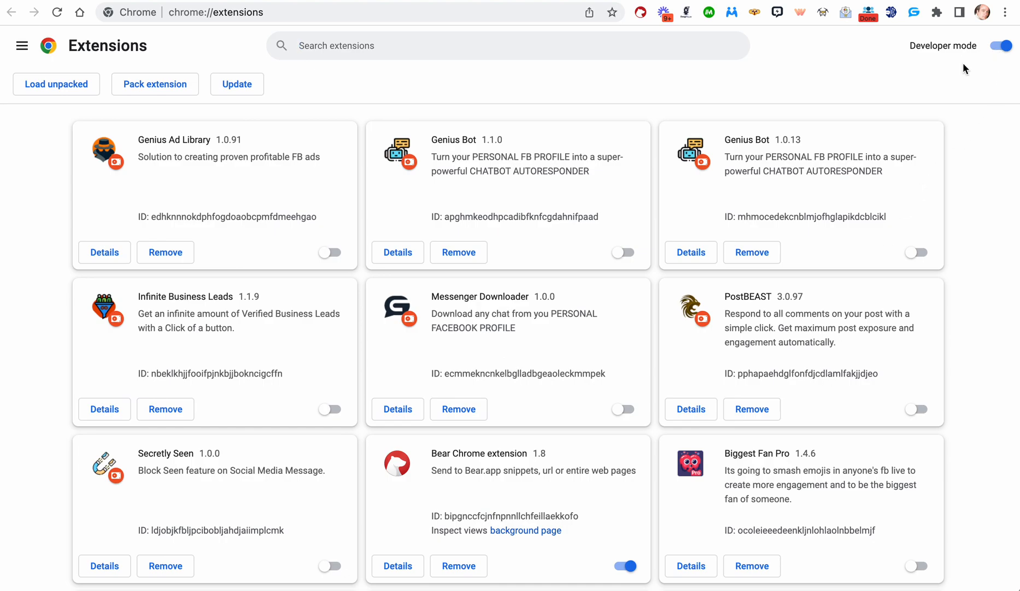
Cycle Developer mode off and on, then trigger Update for all installed extensions.
{"action": "left_click", "coordinate": [1000, 45]}
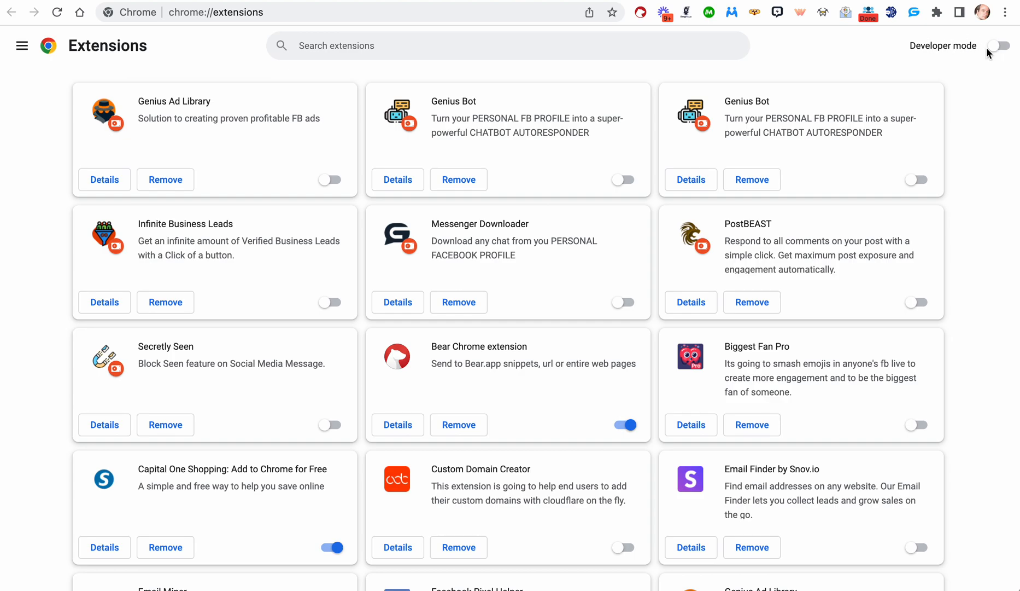
{"action": "left_click", "coordinate": [1004, 46]}
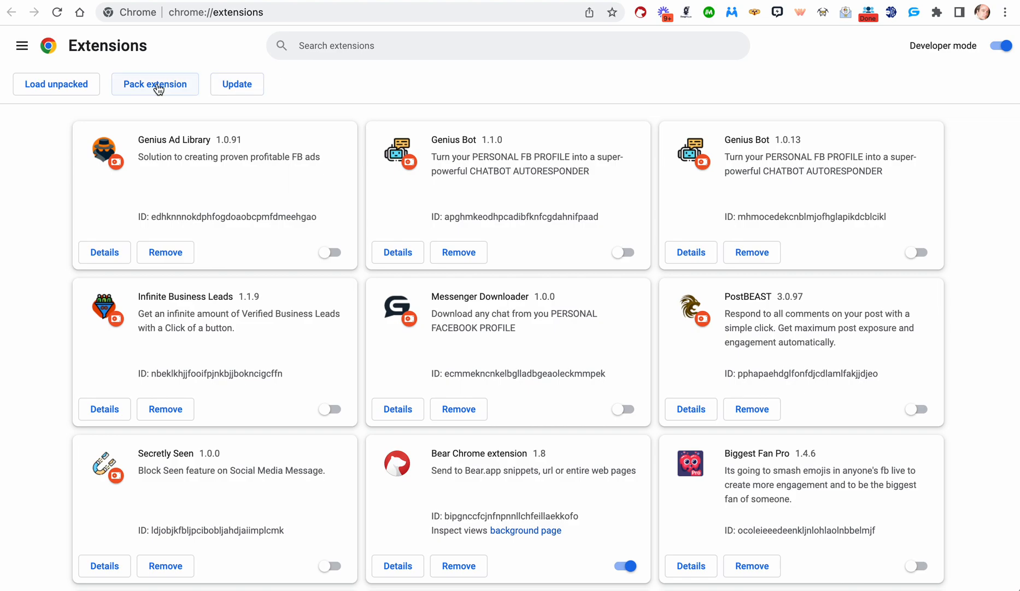
{"action": "left_click", "coordinate": [236, 84]}
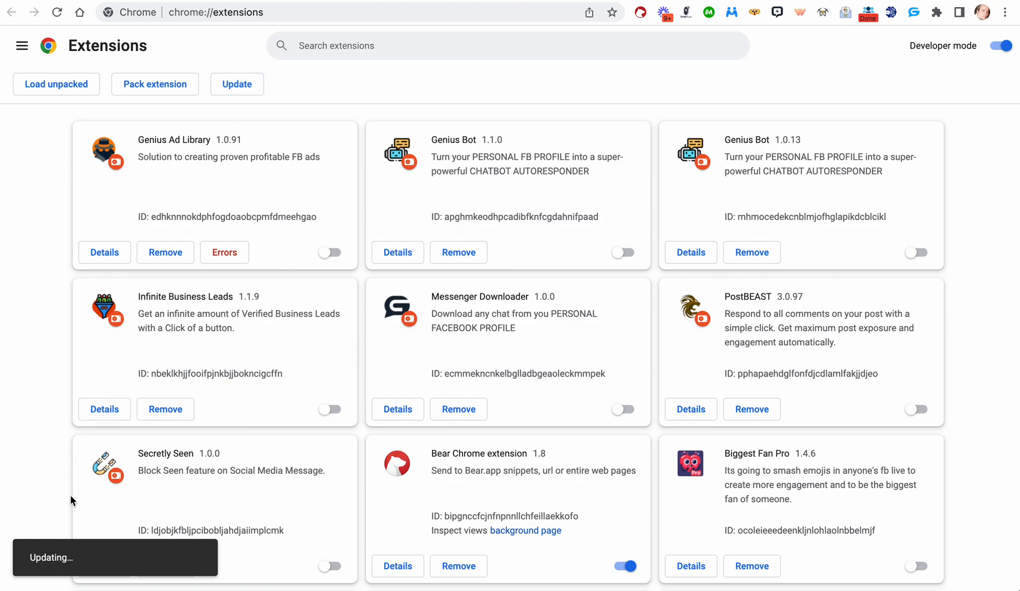
Review the updating list and cycle Developer mode off and on once more.
{"action": "scroll", "scroll_direction": "down", "scroll_amount": 3}
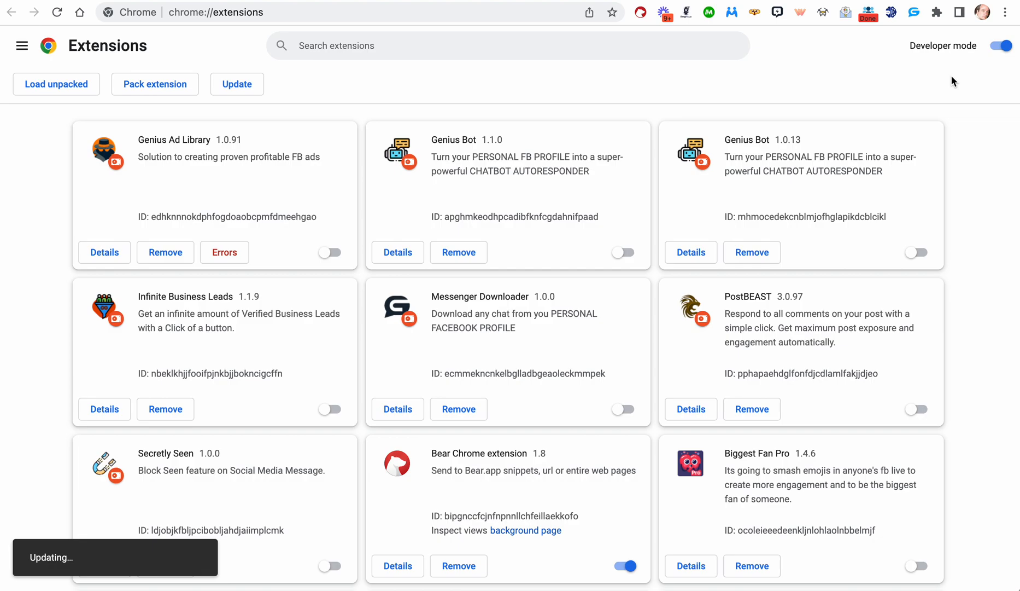
{"action": "left_click", "coordinate": [999, 45]}
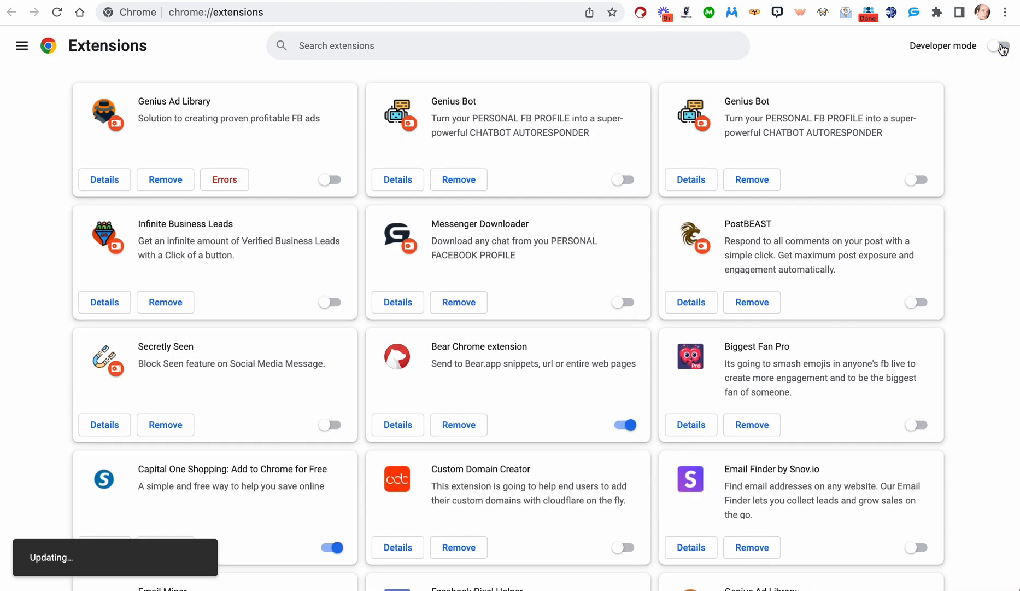
{"action": "left_click", "coordinate": [1000, 45]}
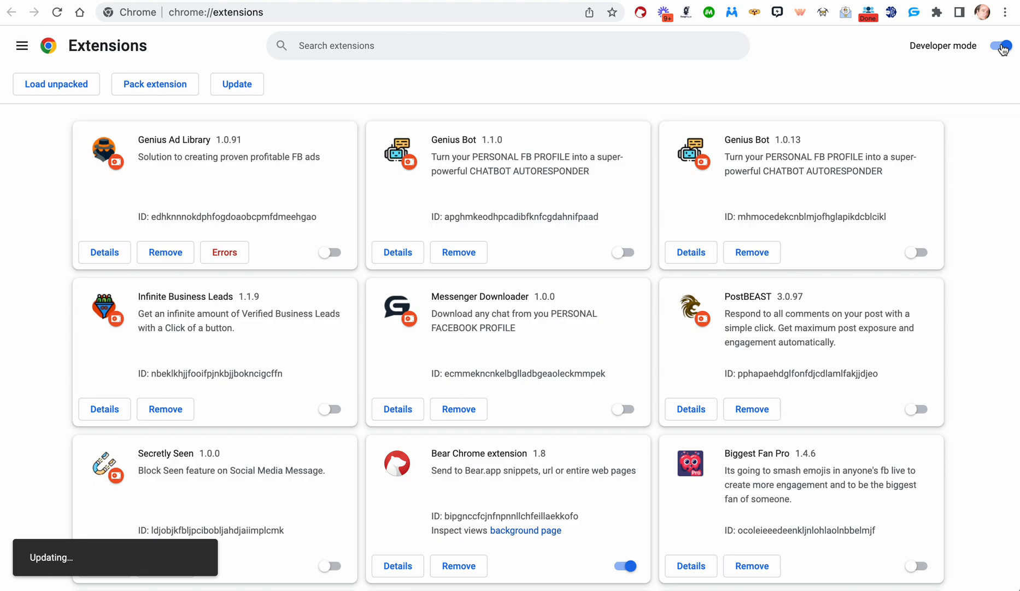
Show the Genius Messenger CRM popup now reporting version 3.7.18.
{"action": "left_click", "coordinate": [911, 13]}
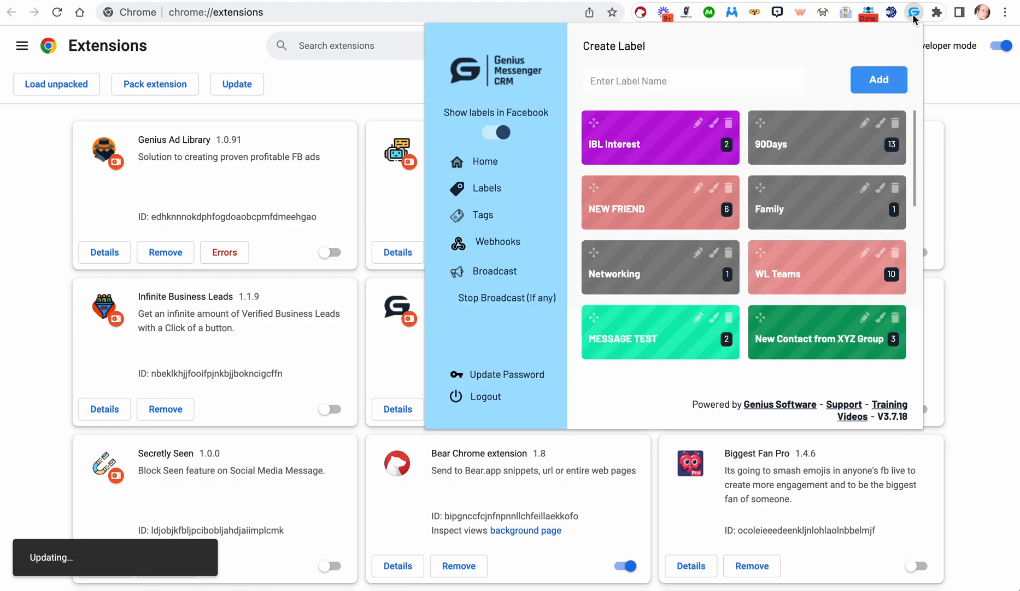
{"action": "scroll", "scroll_direction": "down", "scroll_amount": 3}
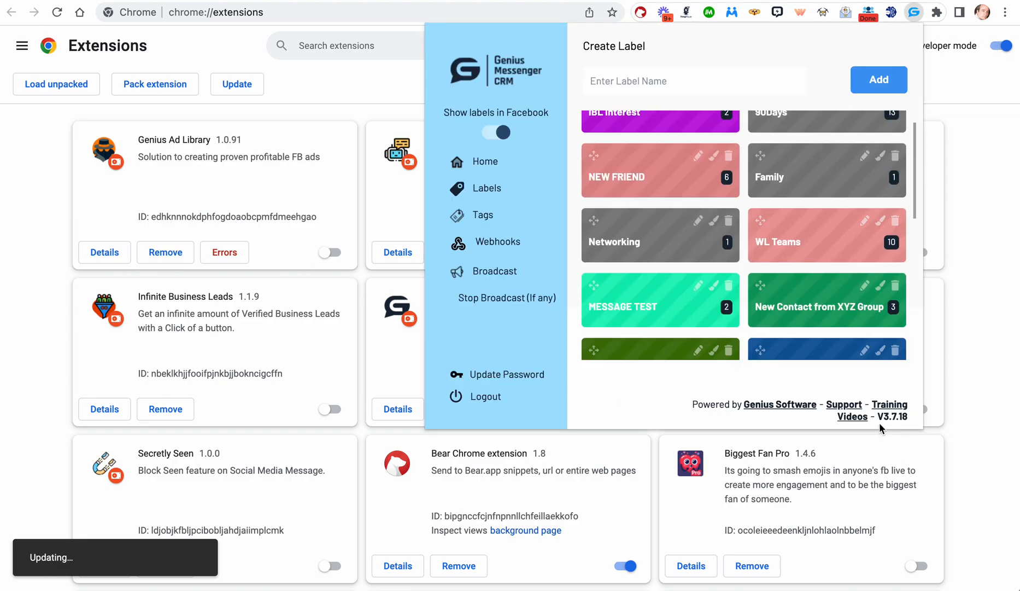
{"action": "mouse_move", "coordinate": [906, 420]}
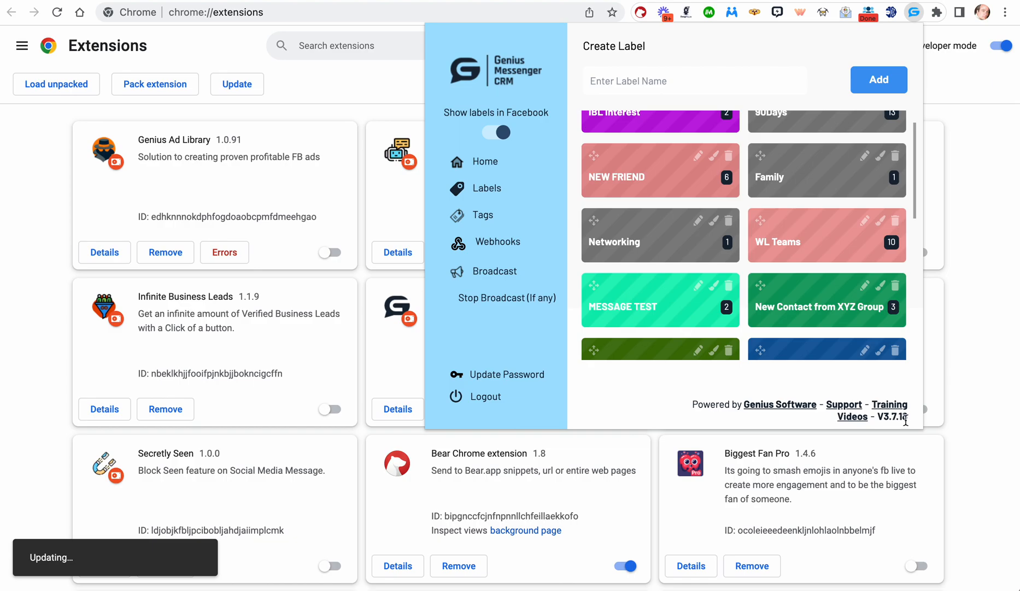